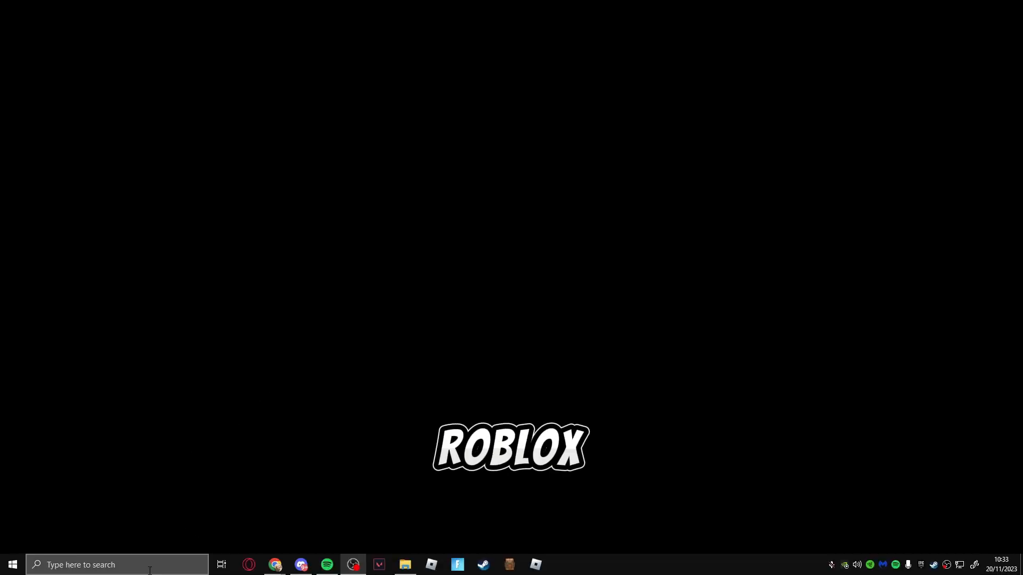
Step: Find Roblox Player in Windows Search and open its install folder in File Explorer
text(roblo)
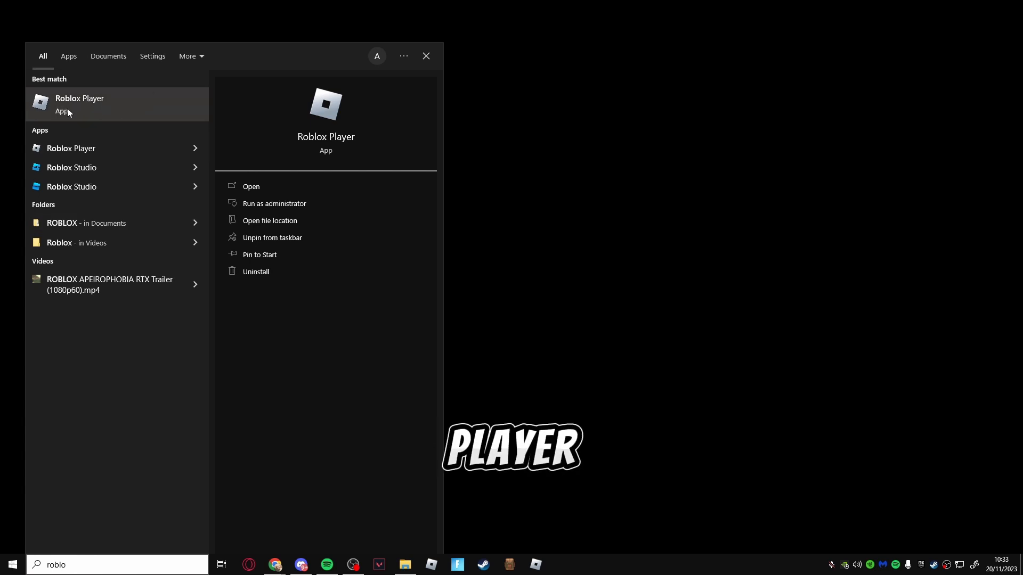
mouse_move(302, 220)
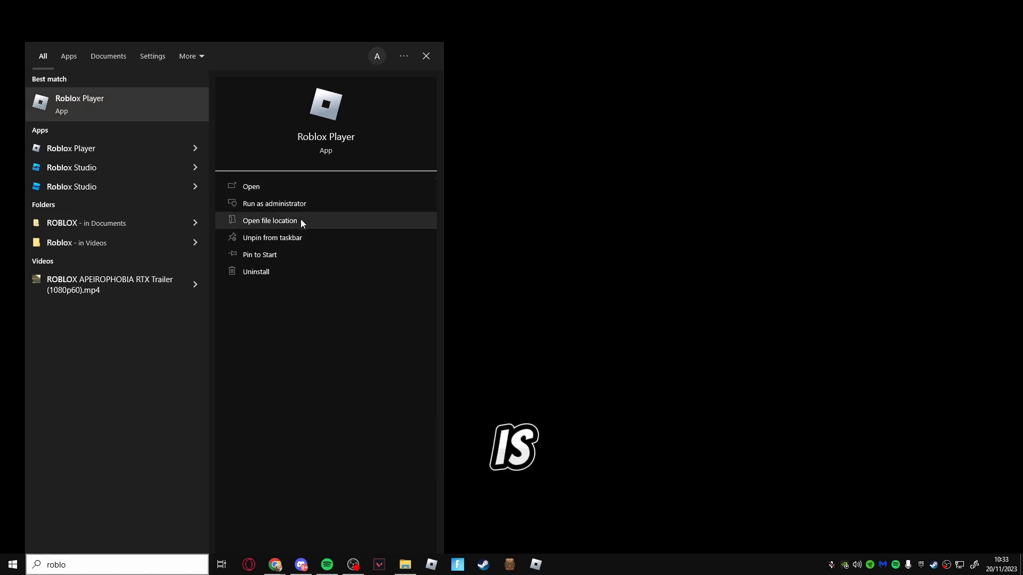
click(270, 221)
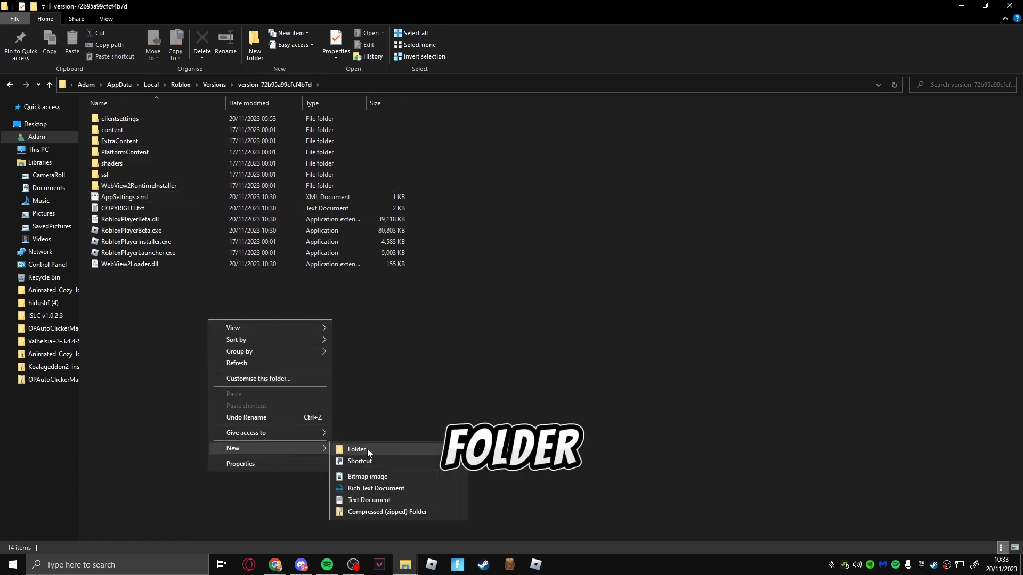
Step: Create a new folder named ClientSettings inside the Roblox version folder
click(356, 449)
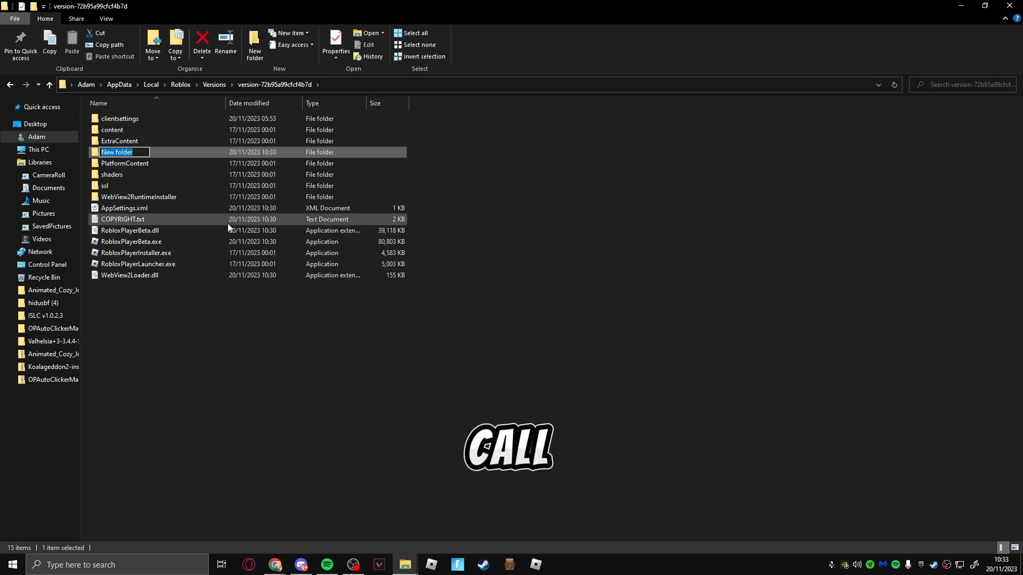
text(c)
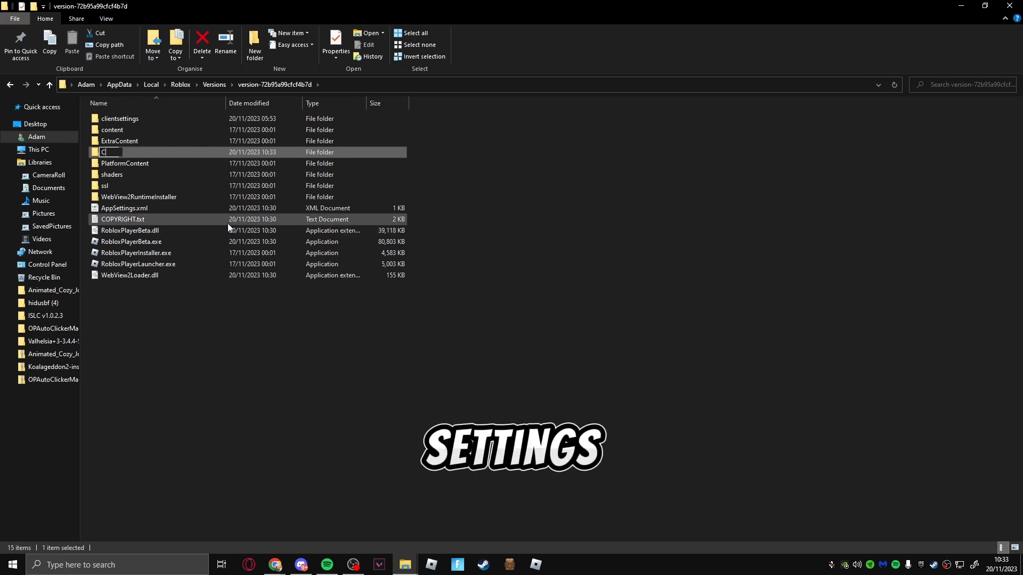
key(Enter)
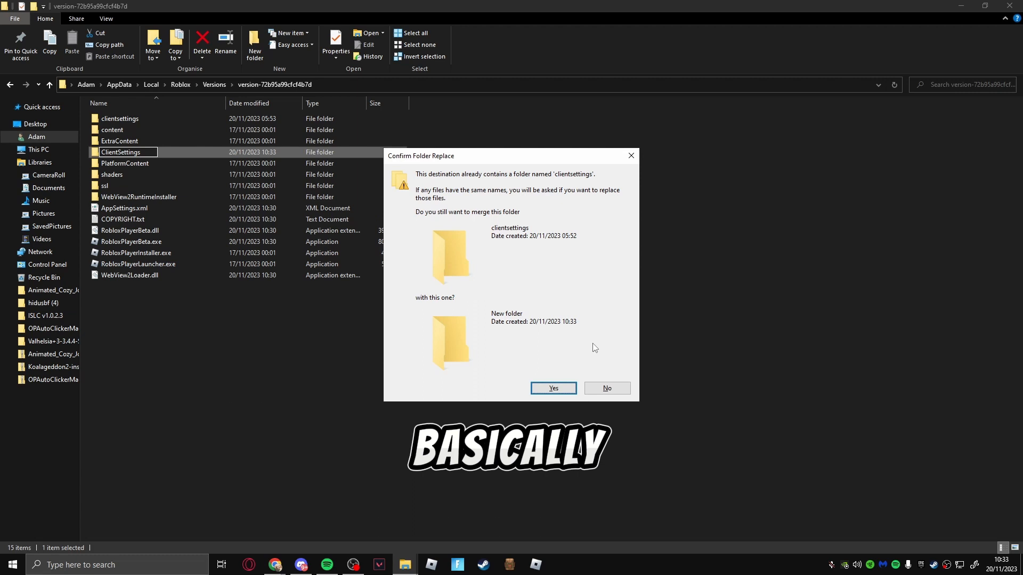
Step: Merge into the existing clientsettings folder, add a blank text document, and view clientappsettings.json in Notepad
click(555, 388)
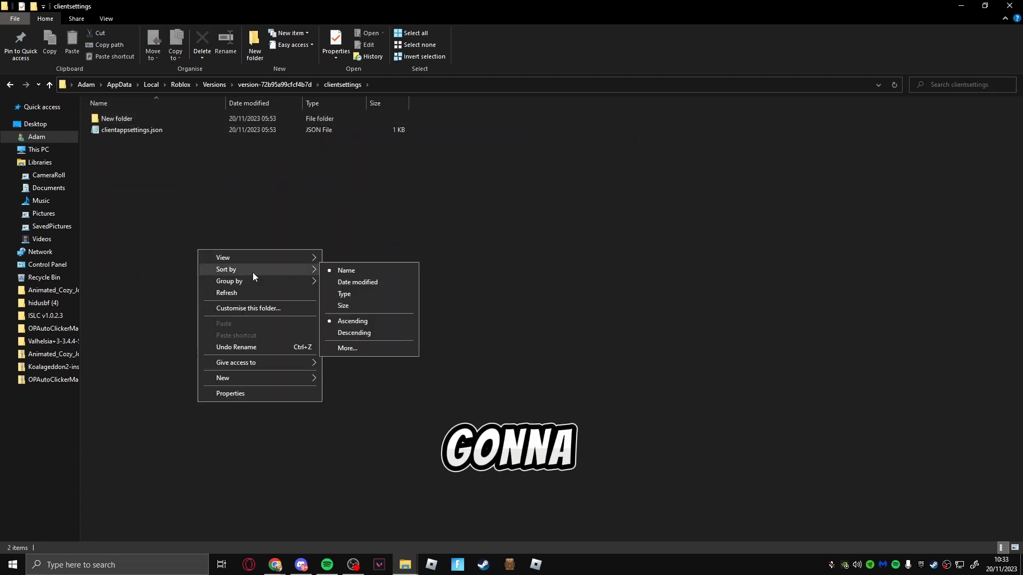
click(222, 378)
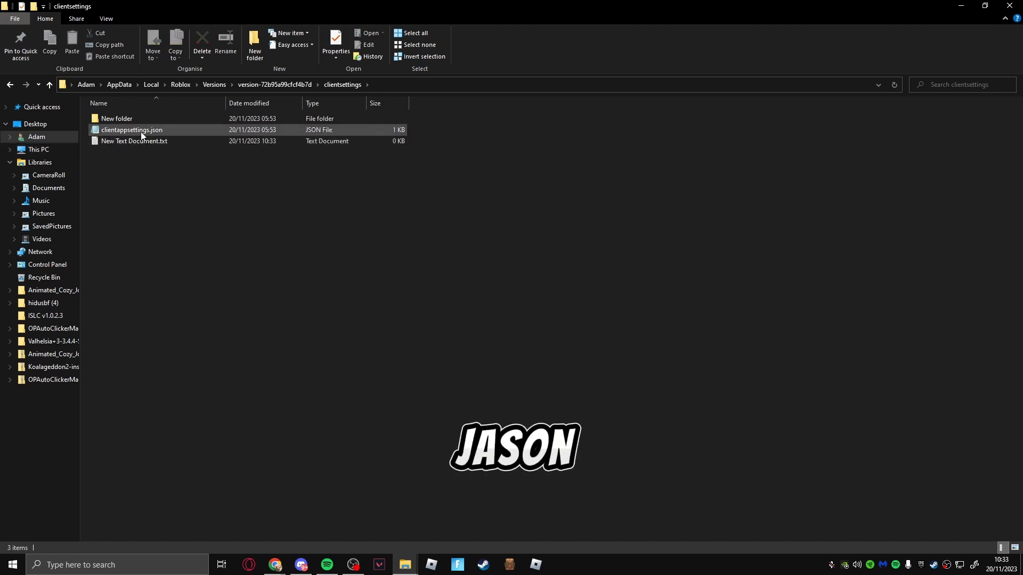
mouse_move(203, 137)
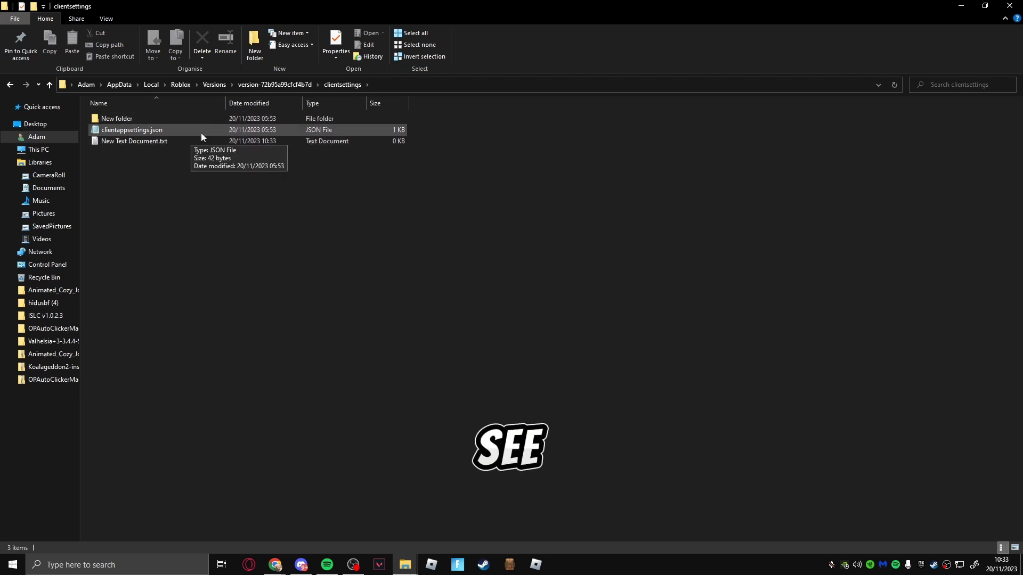
click(132, 130)
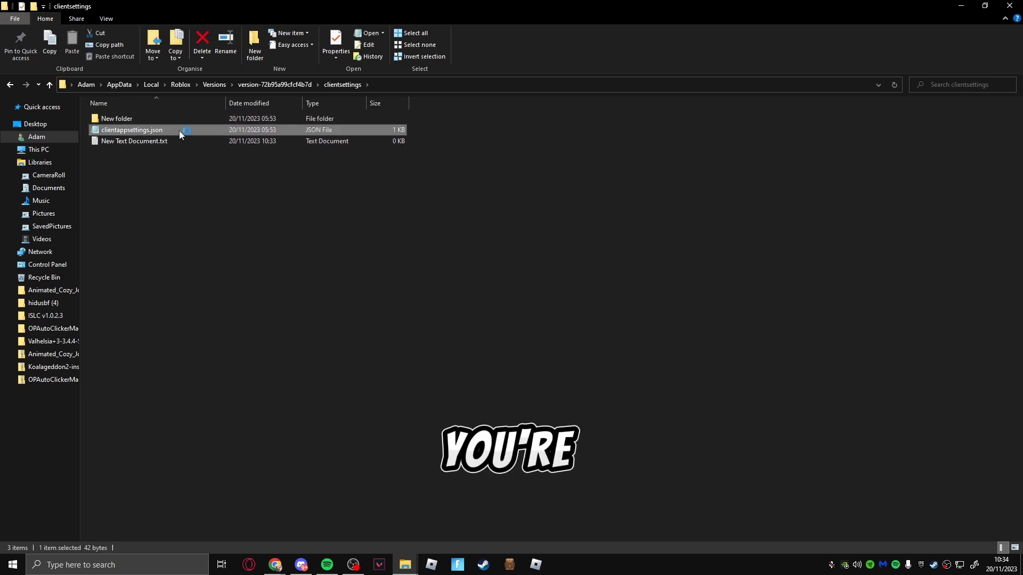
double_click(132, 130)
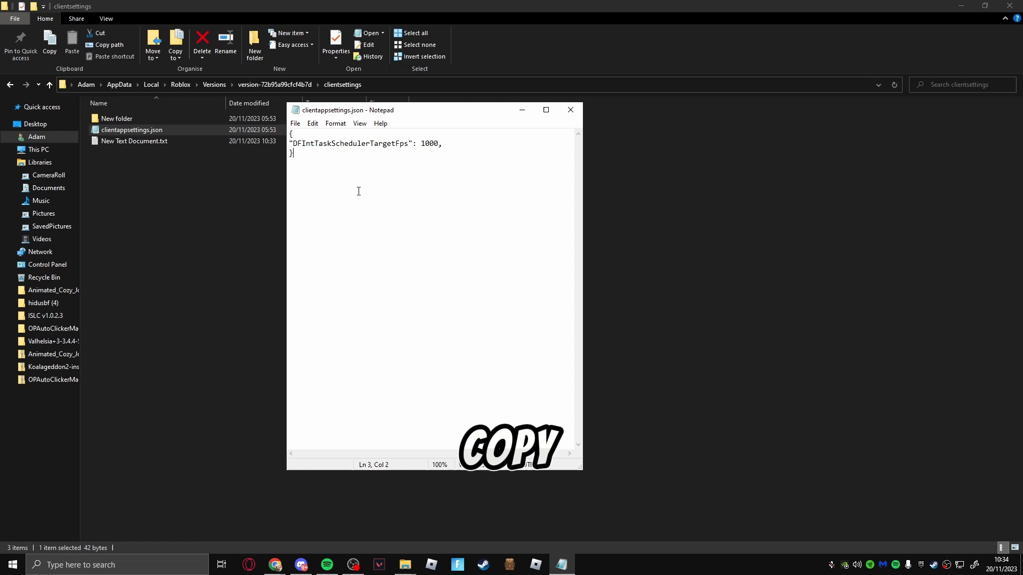